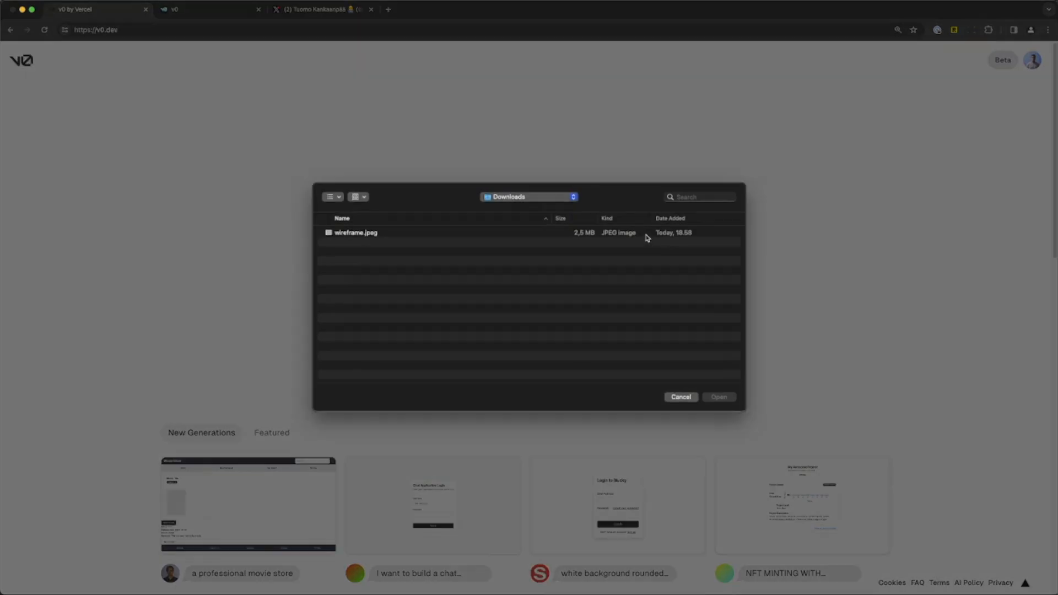
Attach wireframe.jpeg from Downloads to the prompt and submit it for generation.
click(717, 396)
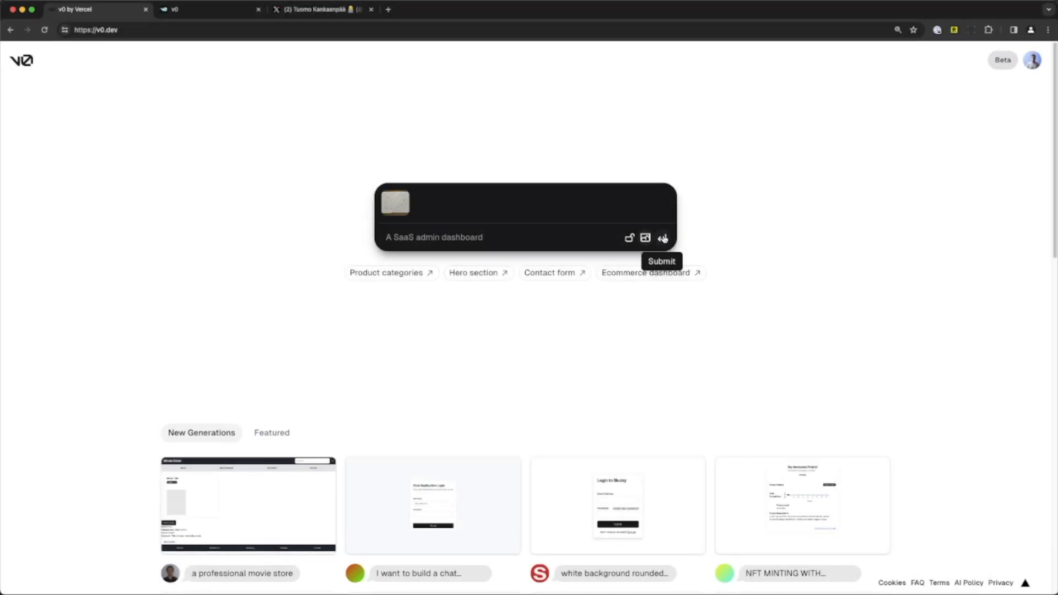
click(663, 238)
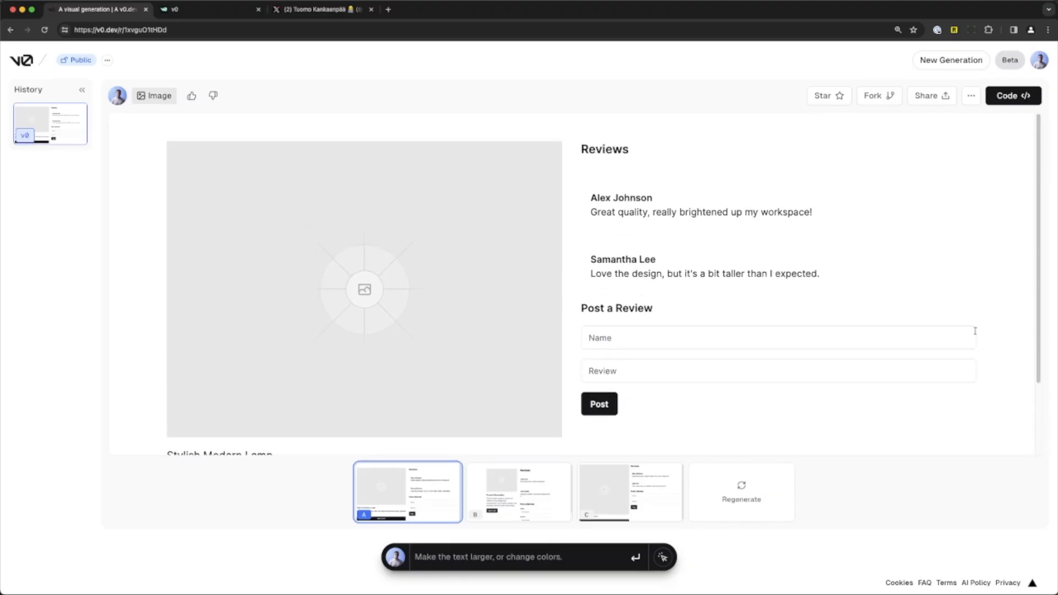